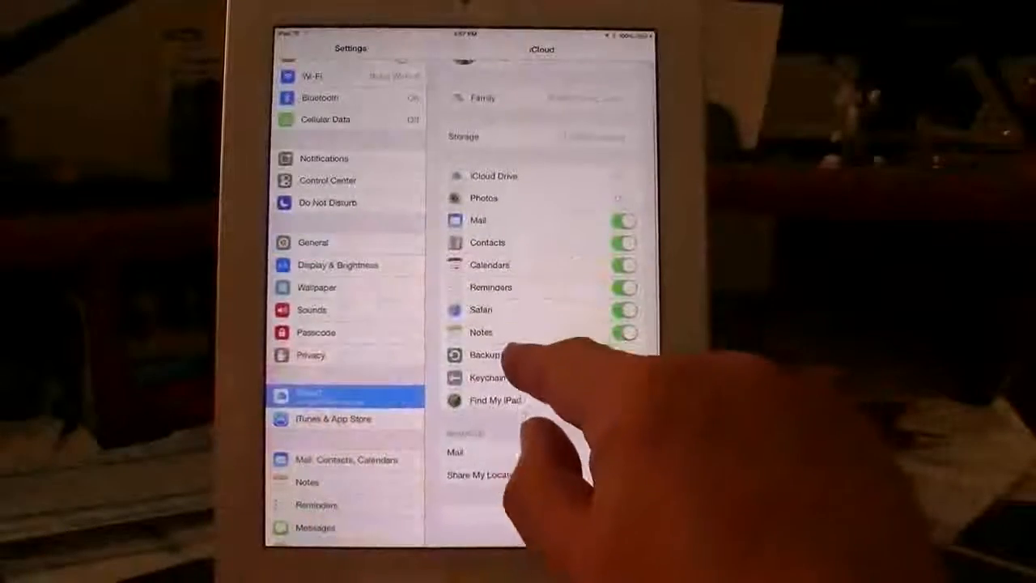
# Open the Backup page under iCloud, where iCloud Backup is switched on
pyautogui.click(486, 353)
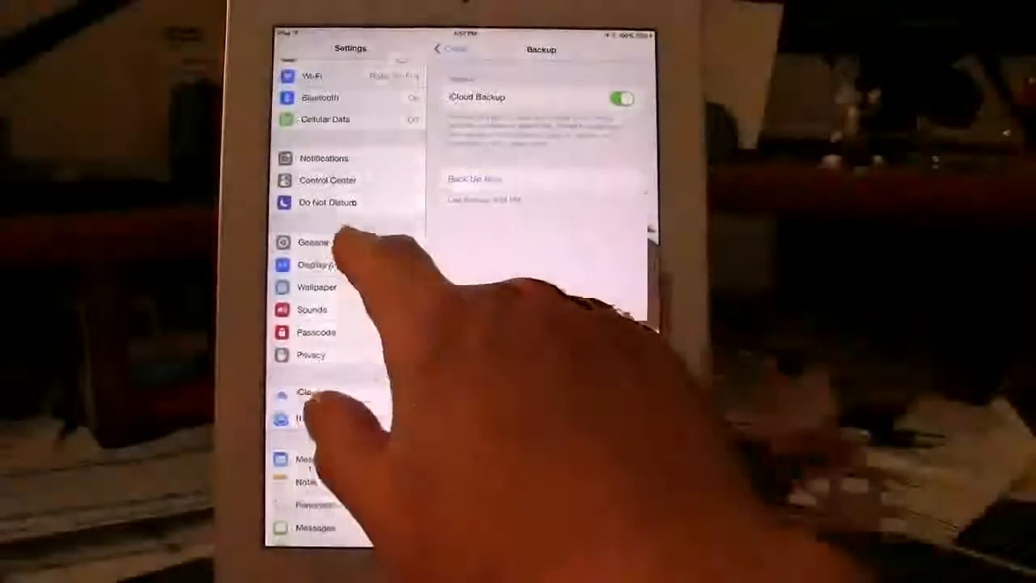
# Go to General and then Software Update, showing iOS 9 available
pyautogui.click(311, 241)
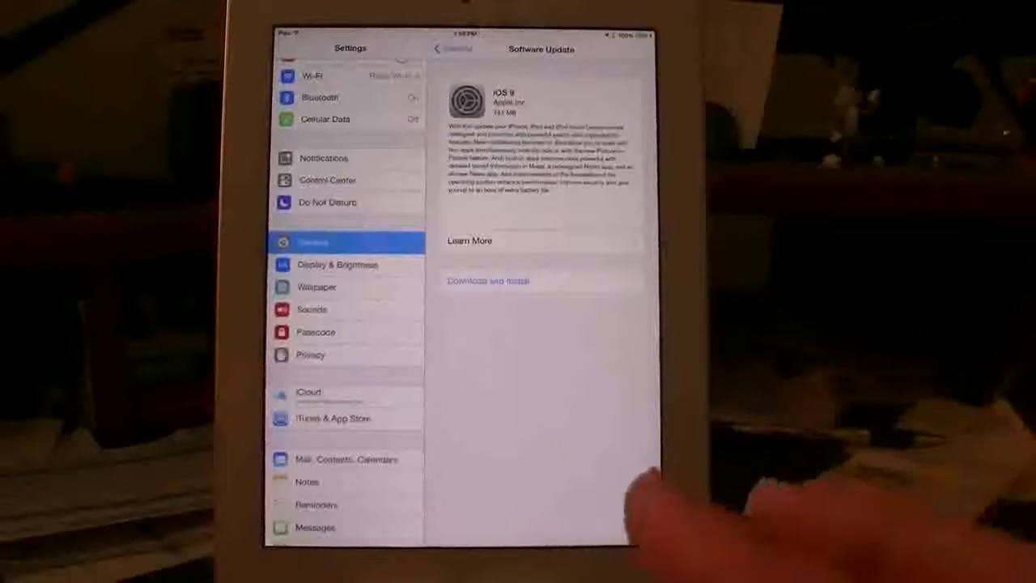
pyautogui.moveTo(664, 486)
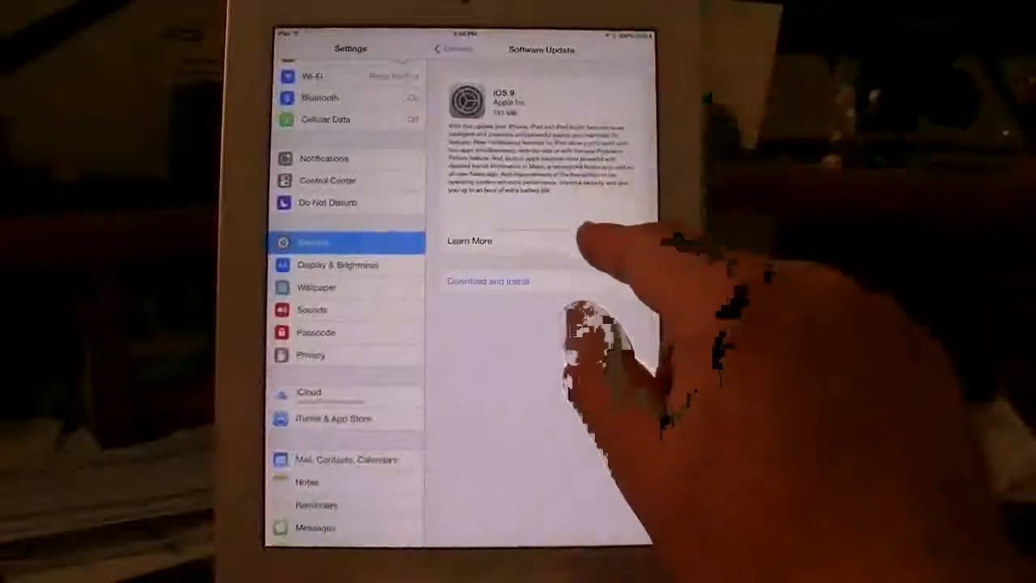
# Read through the iOS 9 release notes from Learn More to the end, then close them
pyautogui.click(469, 240)
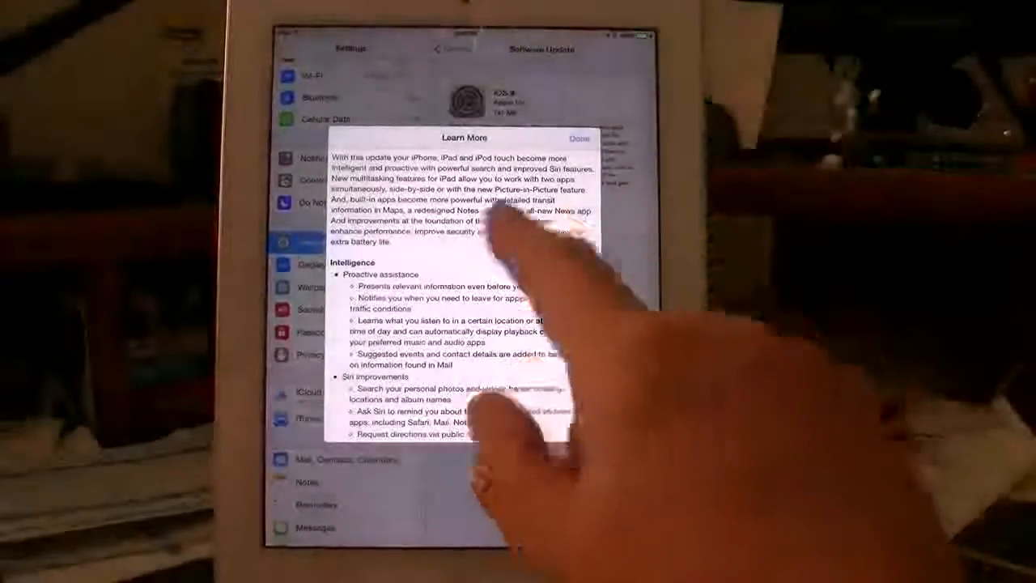
pyautogui.scroll(-3)
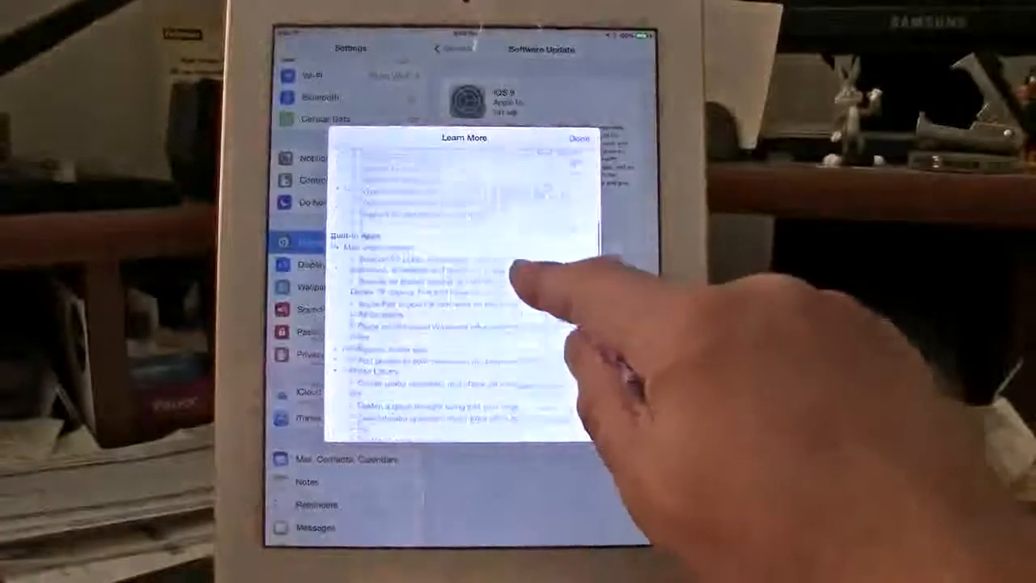
pyautogui.scroll(-3)
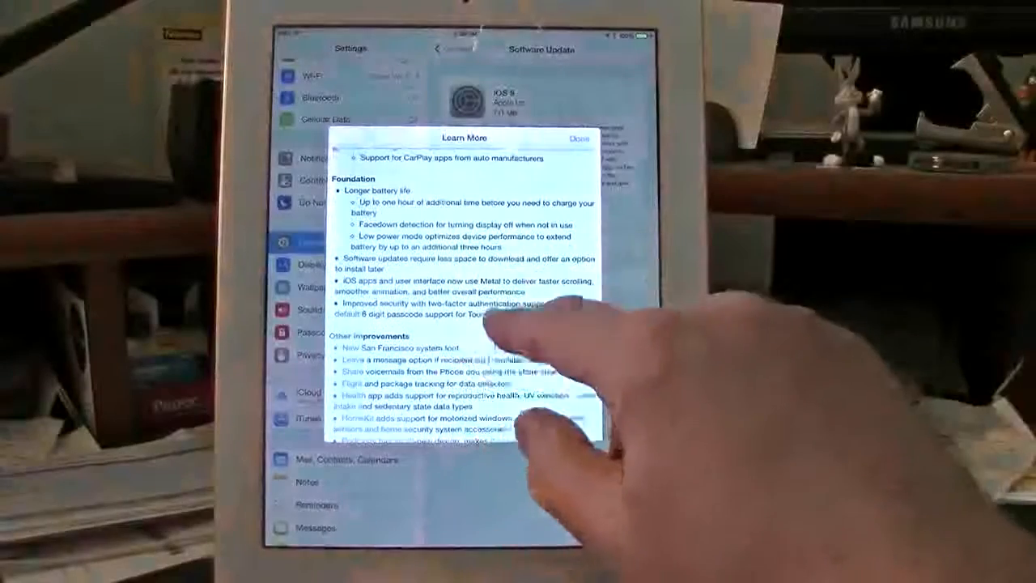
pyautogui.scroll(-3)
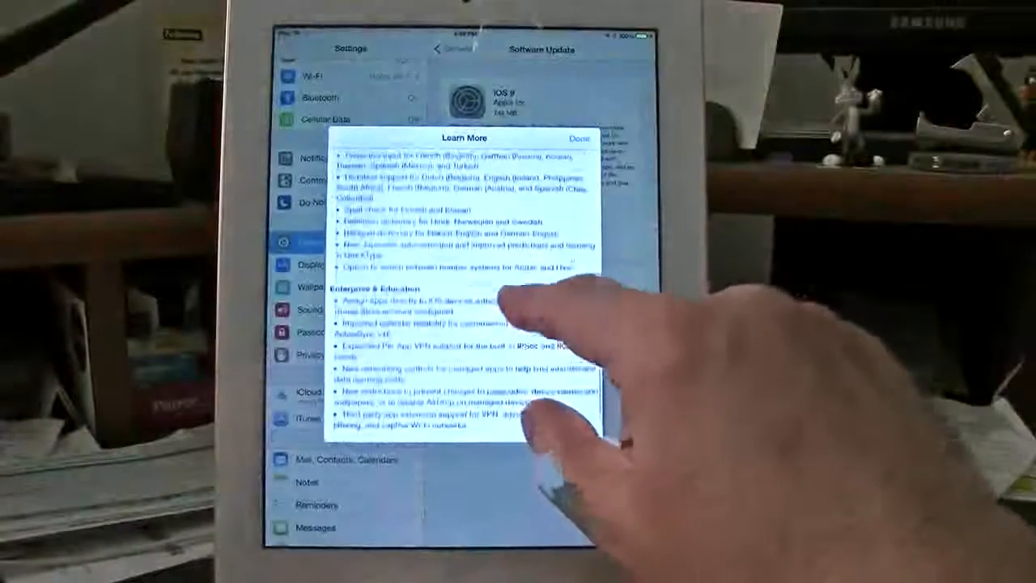
pyautogui.scroll(-3)
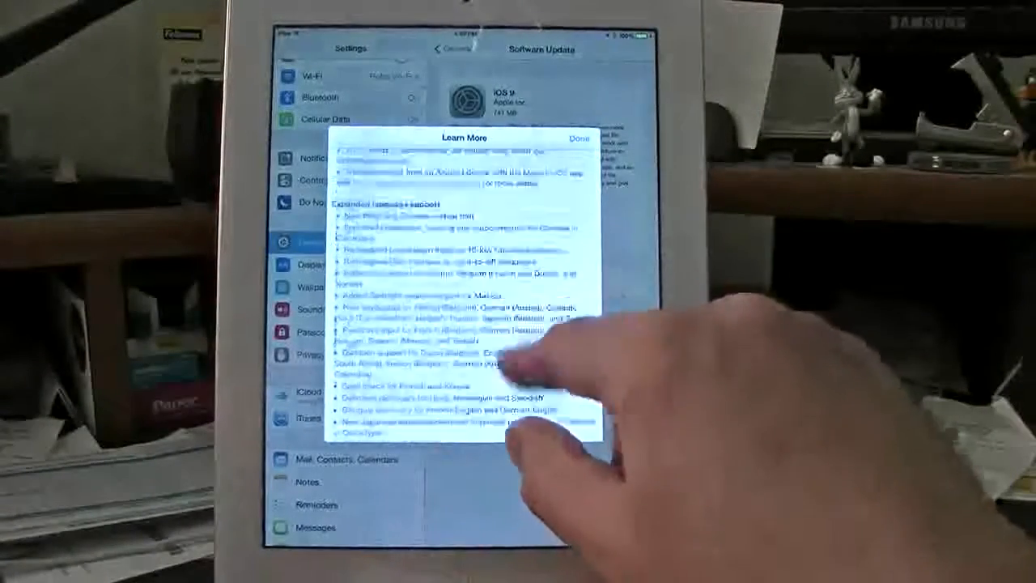
pyautogui.click(578, 137)
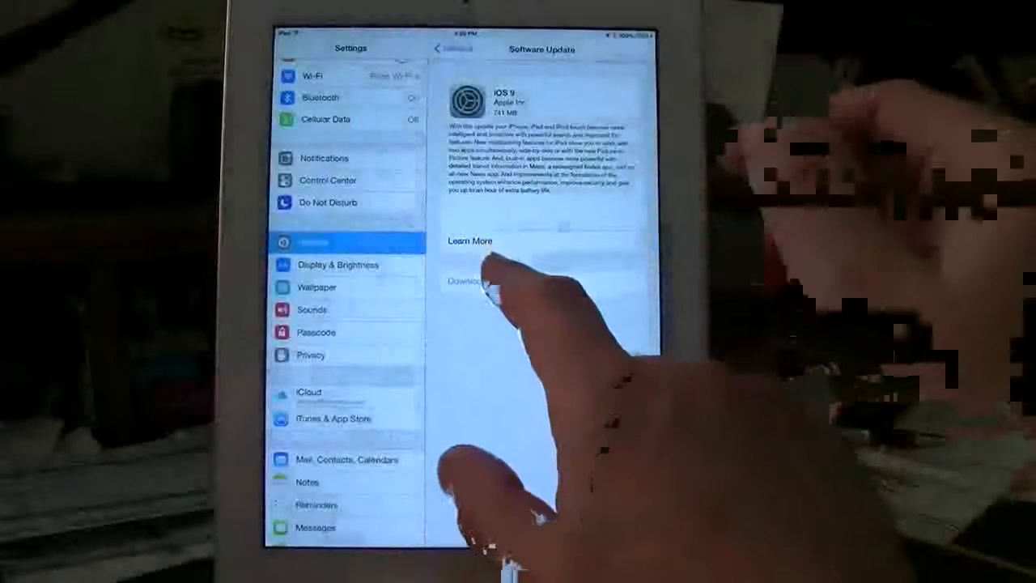
# Choose Download and Install for iOS 9 and agree to the Terms and Conditions
pyautogui.click(466, 282)
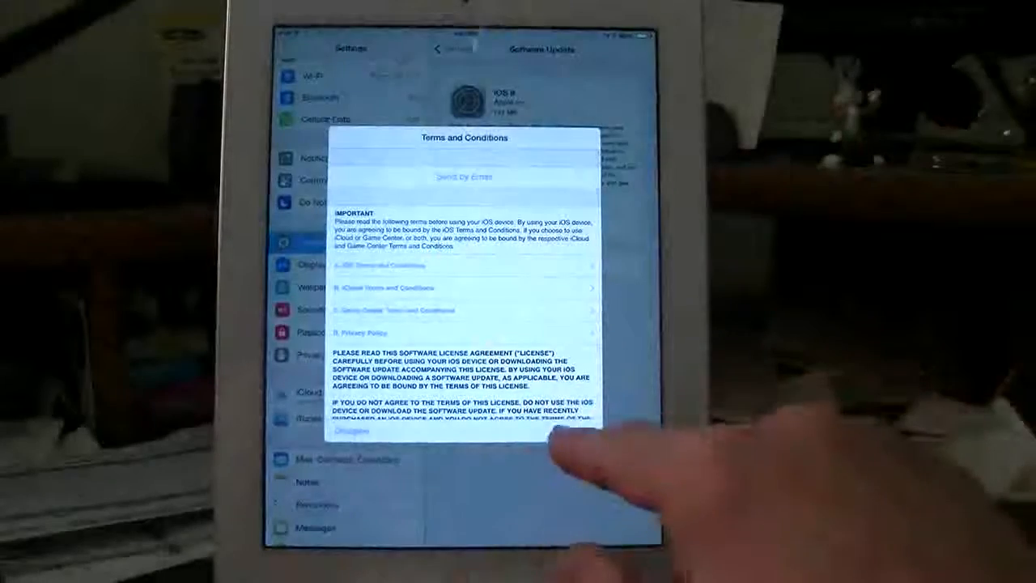
pyautogui.click(350, 431)
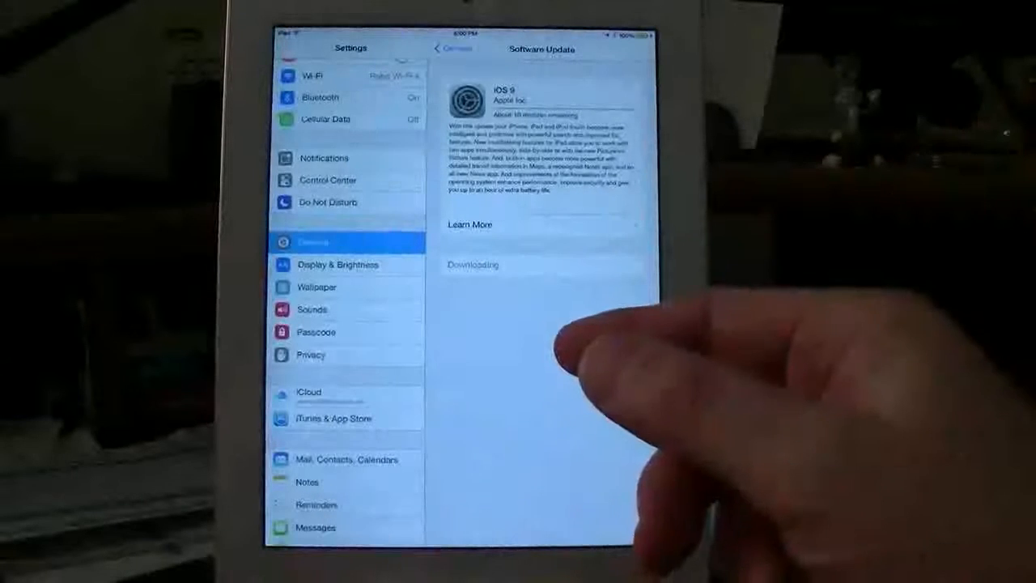
pyautogui.moveTo(591, 283)
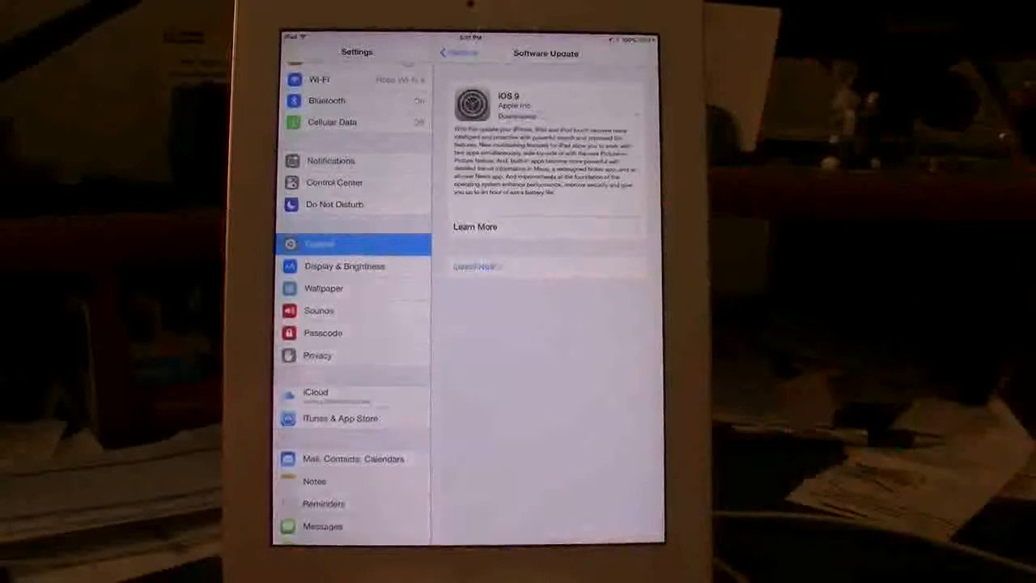
# Choose Install Now once the iOS 9 download finishes
pyautogui.click(476, 266)
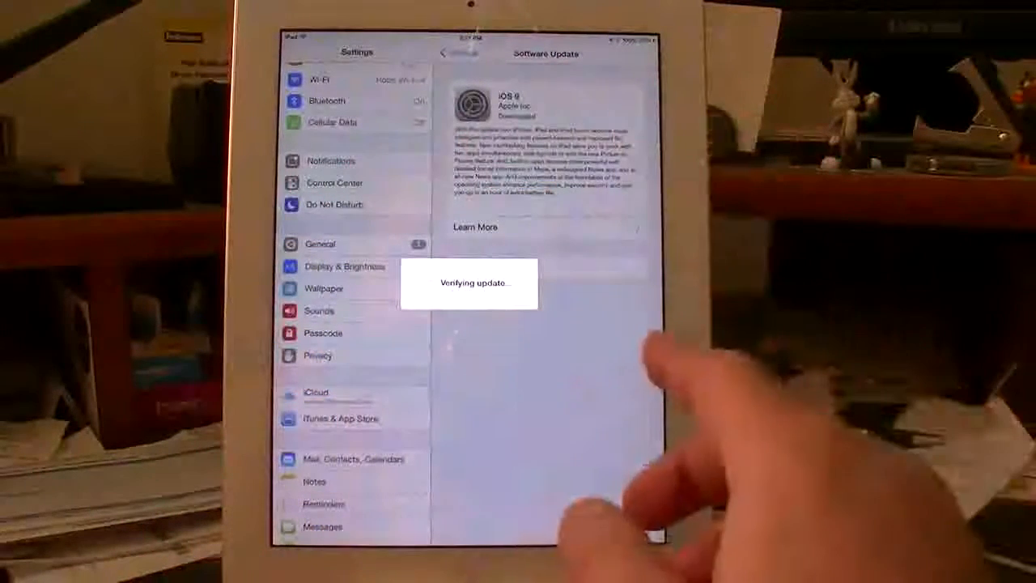
pyautogui.moveTo(551, 389)
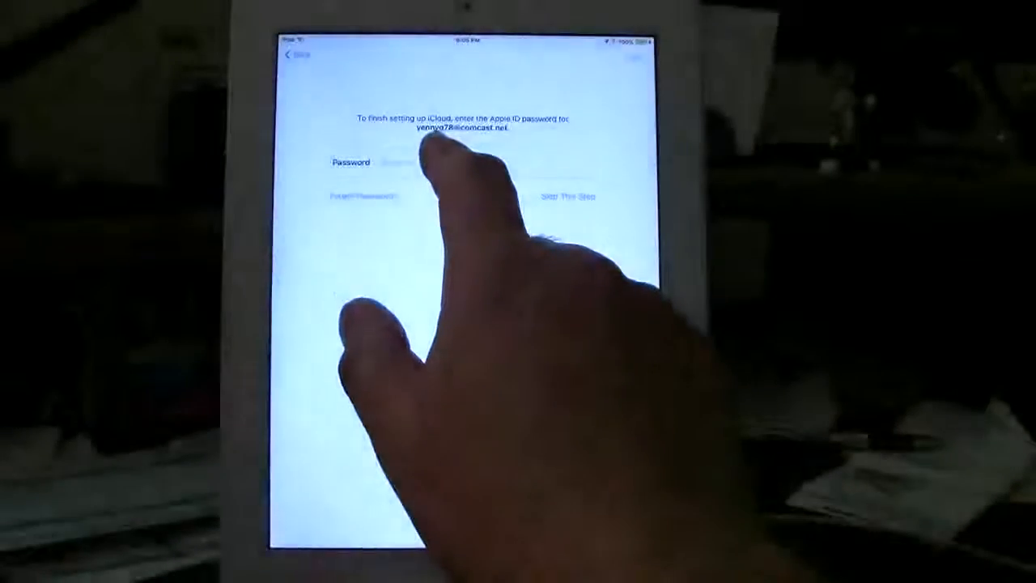
# Handle the iCloud Apple ID password step and choose Get Started to reach the home screen
pyautogui.click(389, 162)
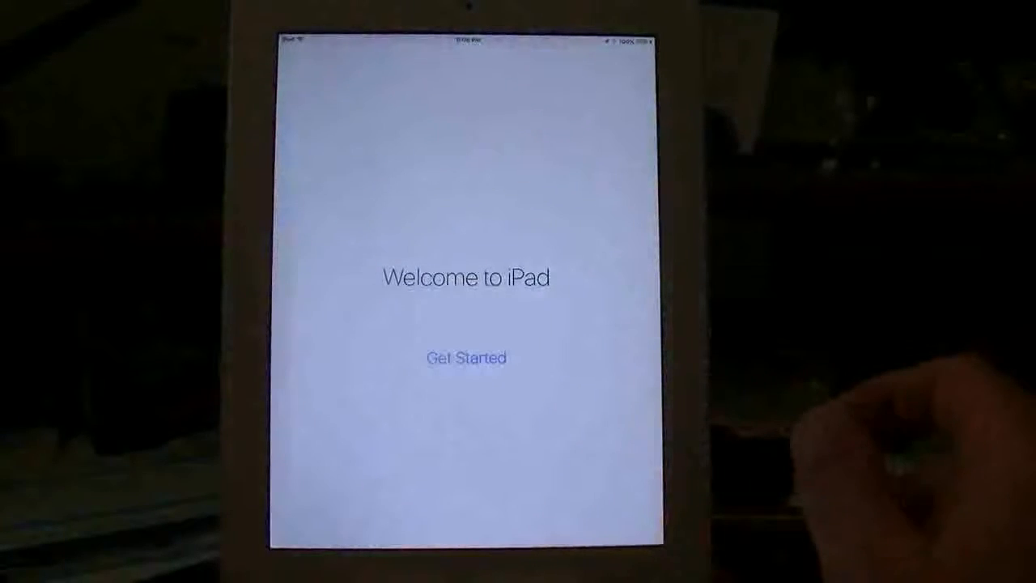
pyautogui.click(466, 358)
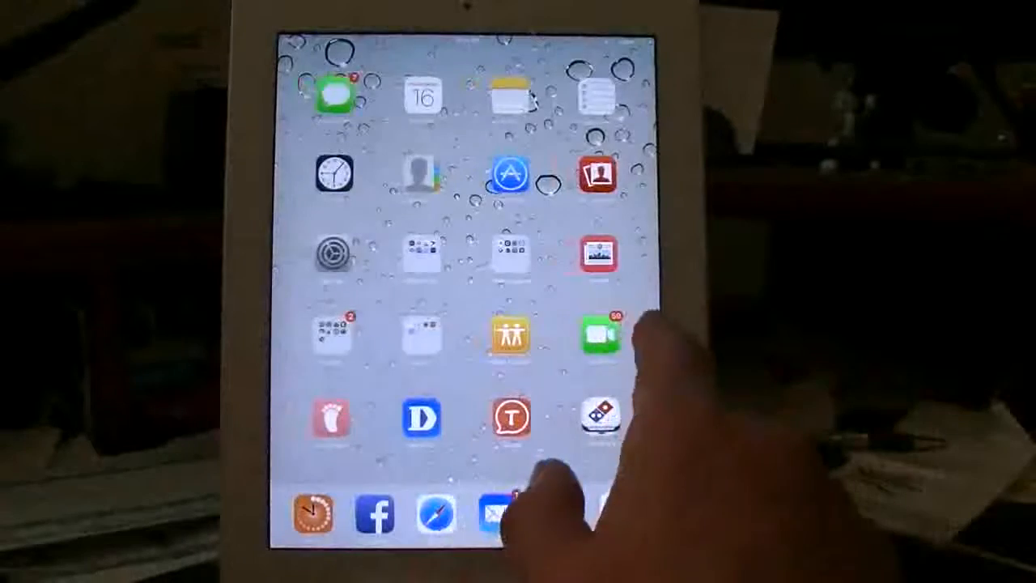
# Swipe to the next home screen page of app icons
pyautogui.hscroll(-3)
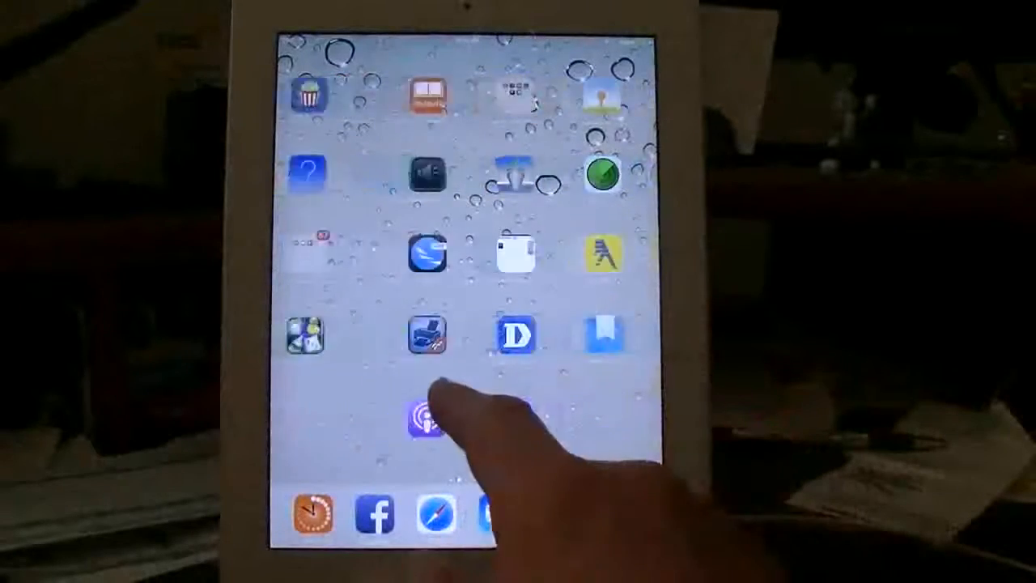